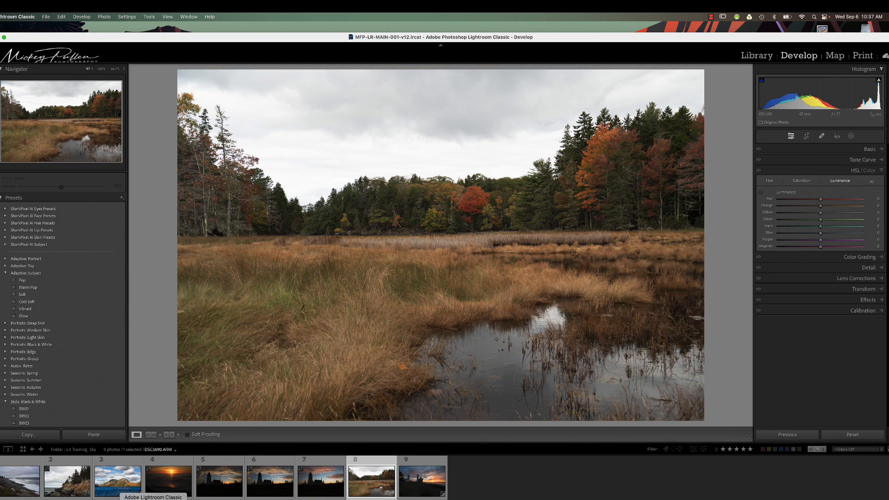
mouse_move(389, 205)
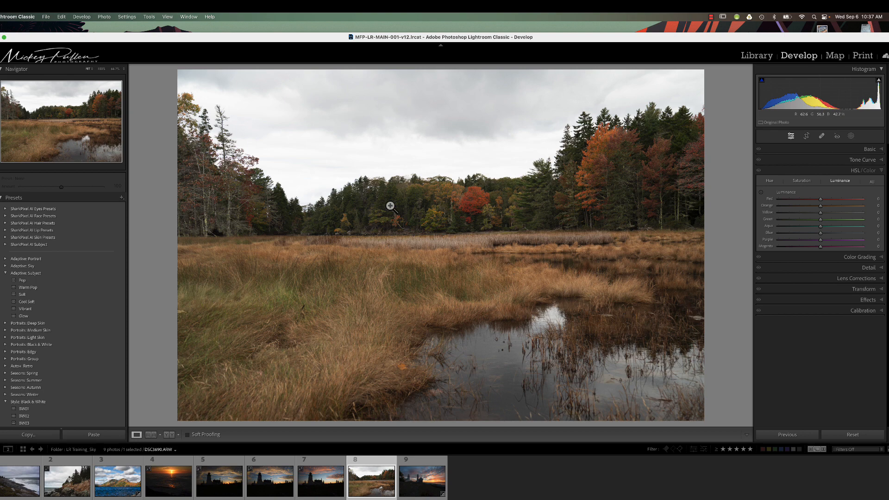
mouse_move(372, 230)
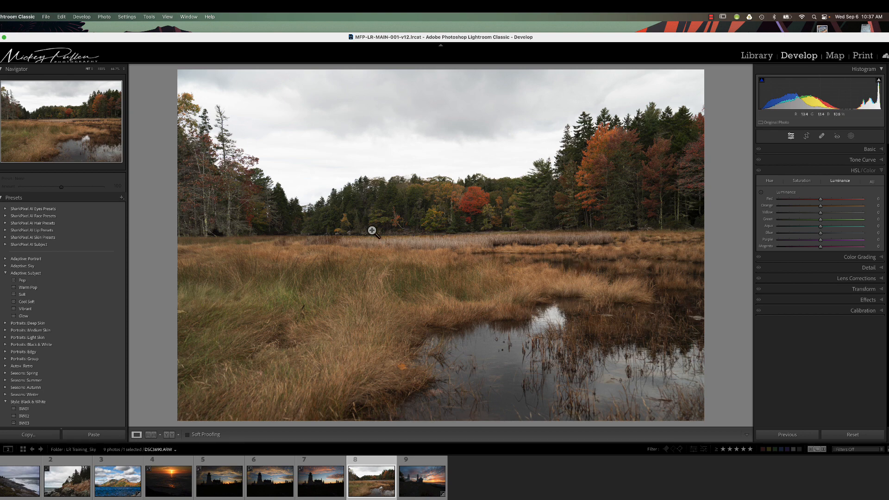
mouse_move(446, 249)
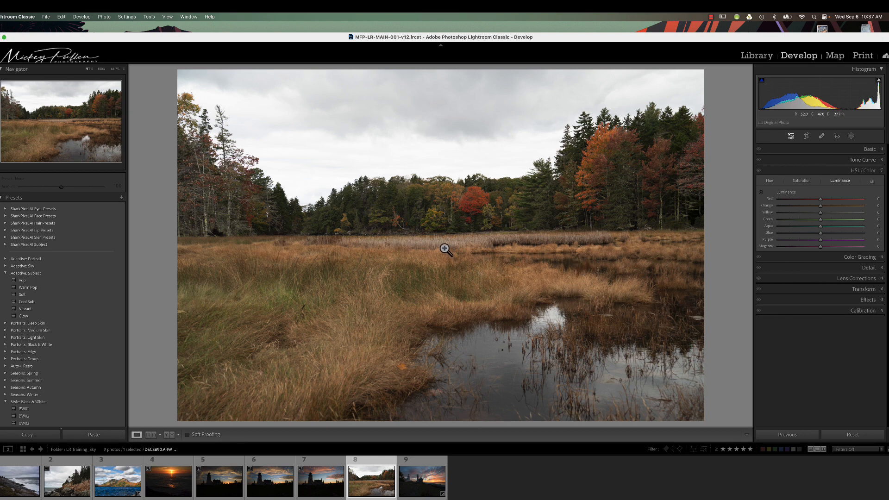
mouse_move(549, 175)
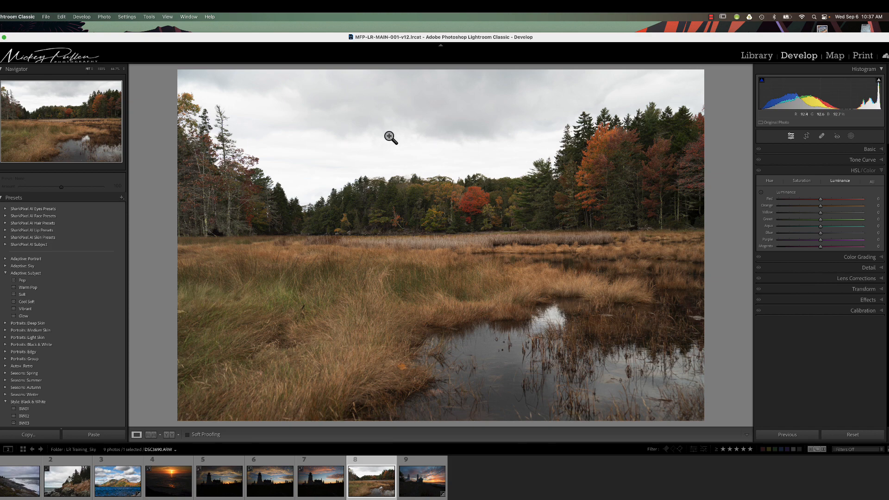
mouse_move(426, 149)
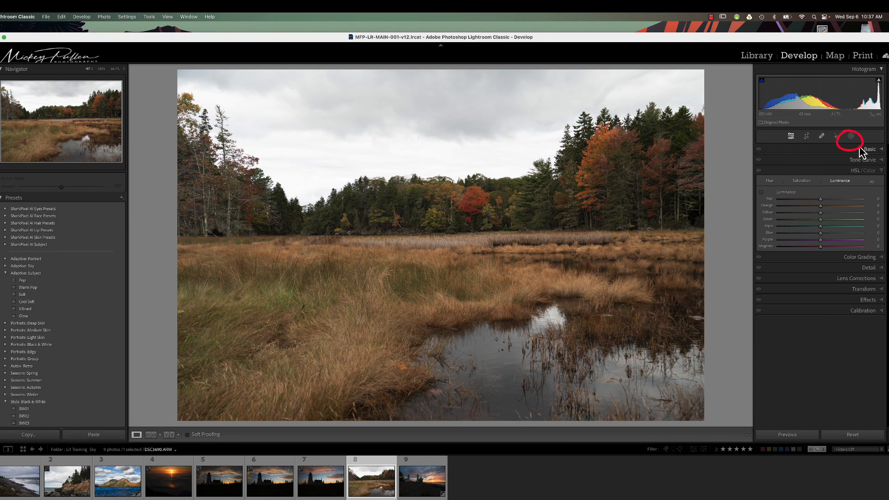
Step: Add a Select Sky mask over the clouds above the treeline and bring up its overlay options
left_click(850, 135)
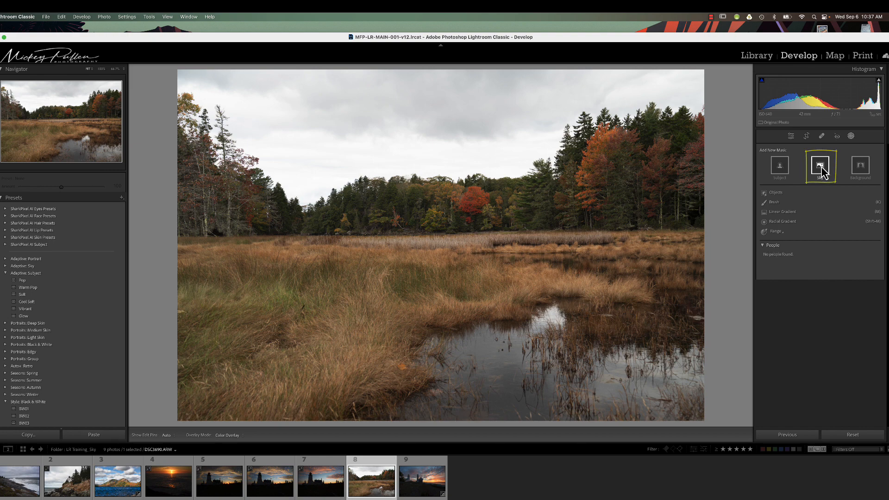
left_click(820, 168)
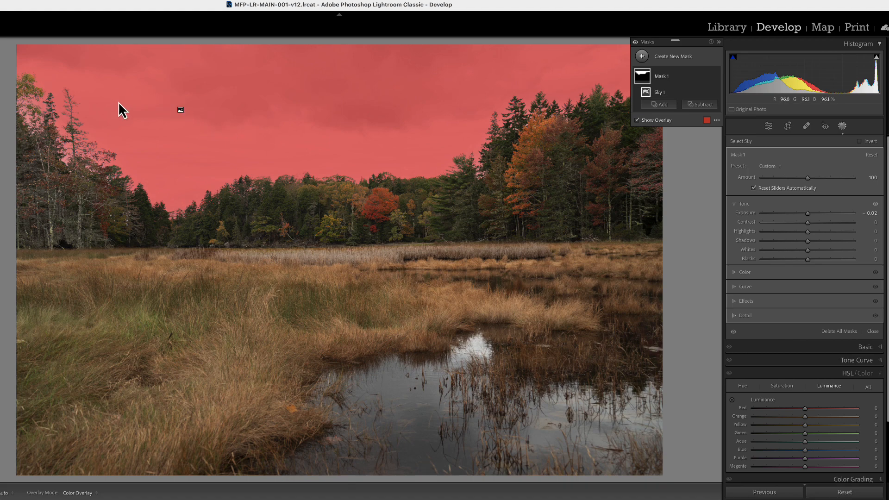
mouse_move(149, 149)
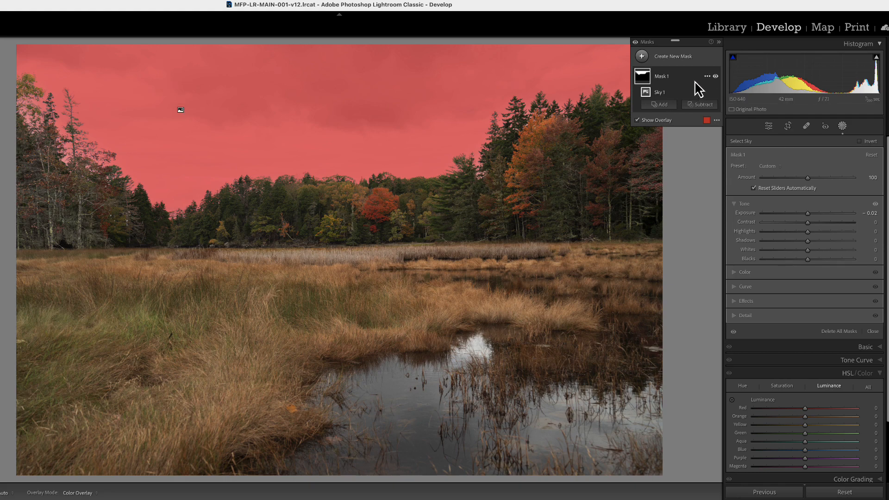
left_click(716, 119)
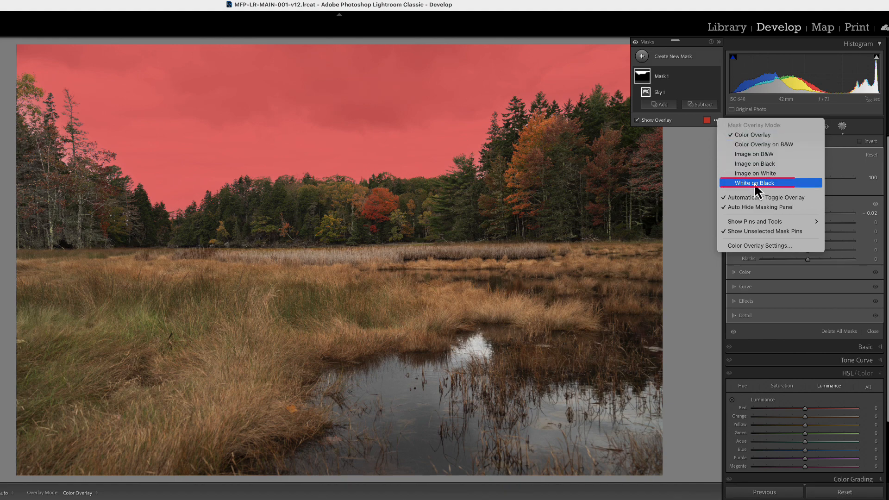
Step: Switch the sky mask overlay to White on Black
left_click(754, 183)
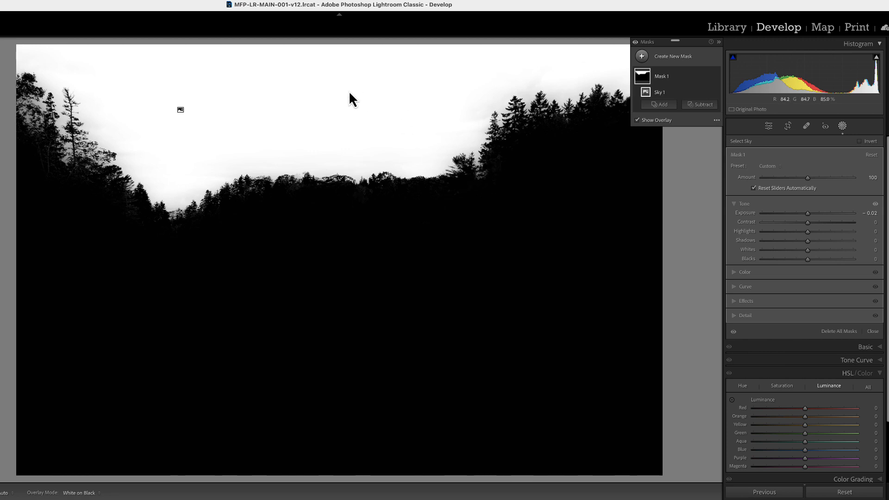
mouse_move(238, 191)
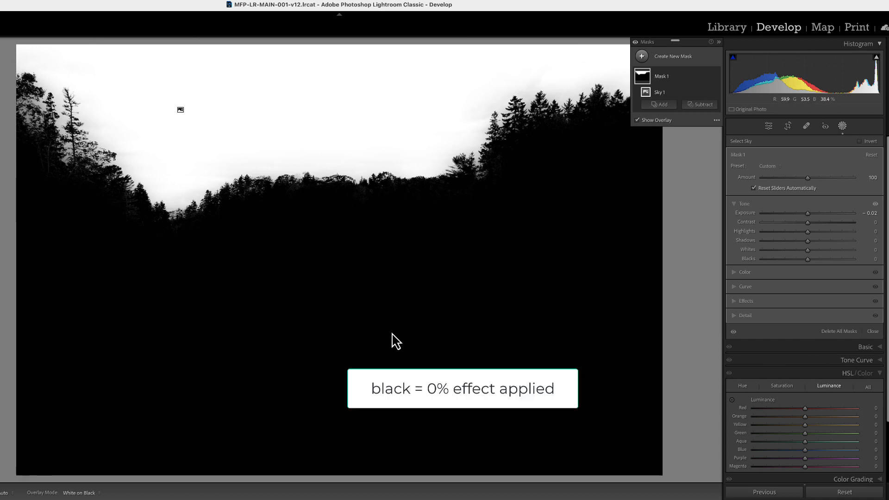
mouse_move(227, 268)
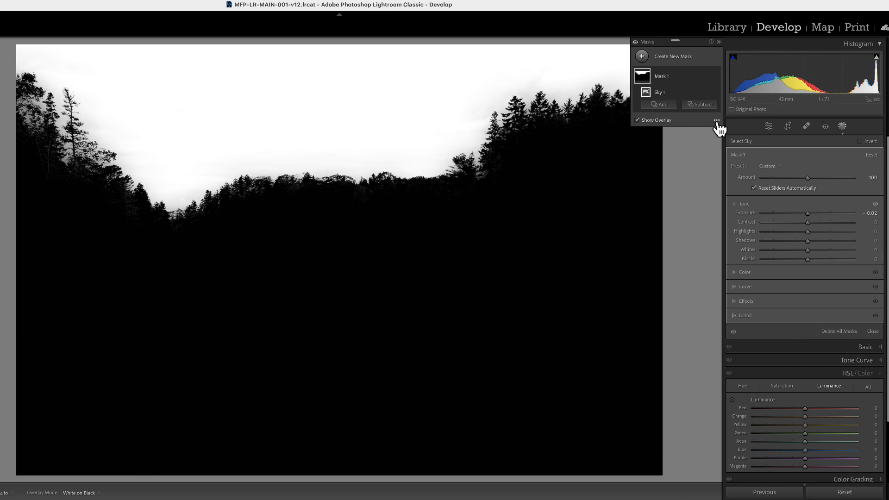
Step: Switch the sky mask overlay back to the red Color Overlay
left_click(716, 119)
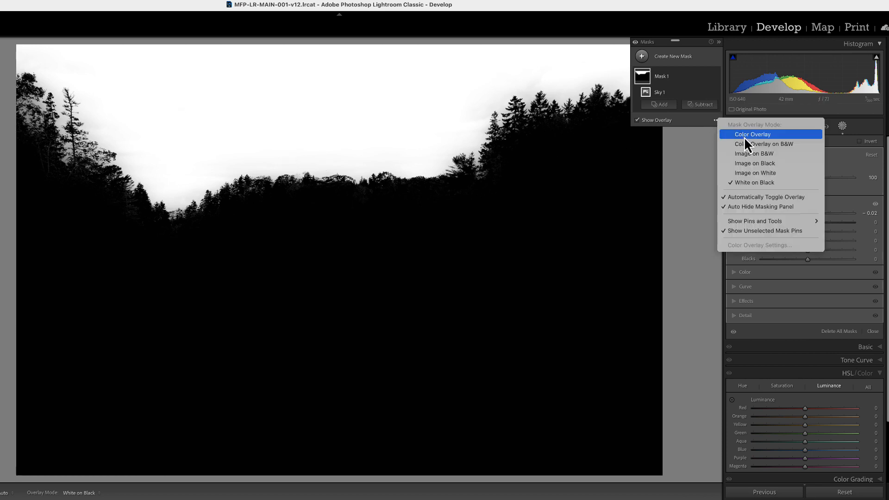
left_click(752, 134)
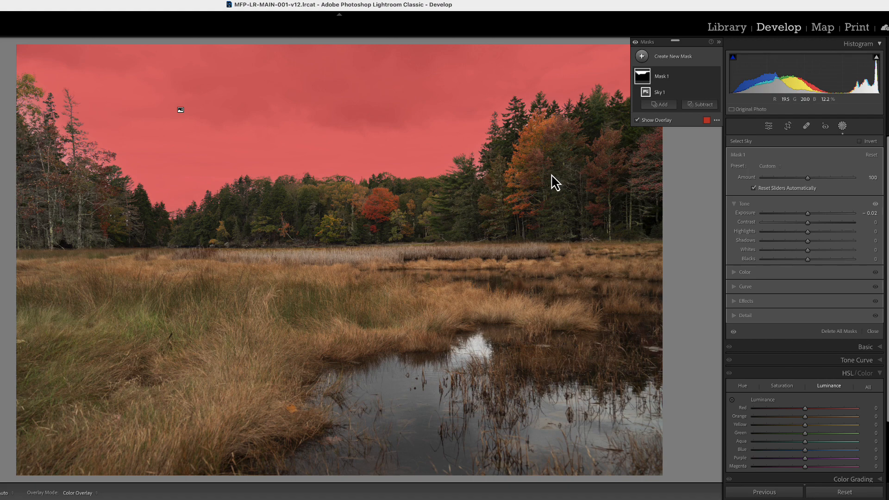
mouse_move(321, 119)
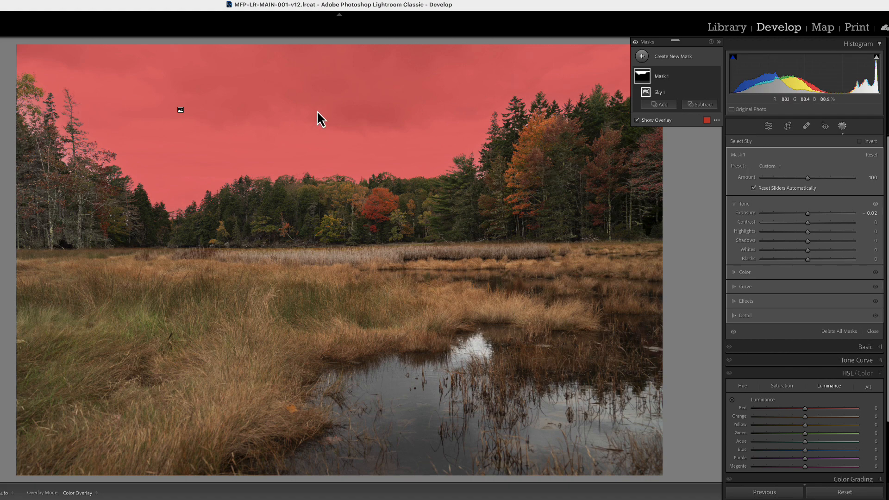
mouse_move(261, 214)
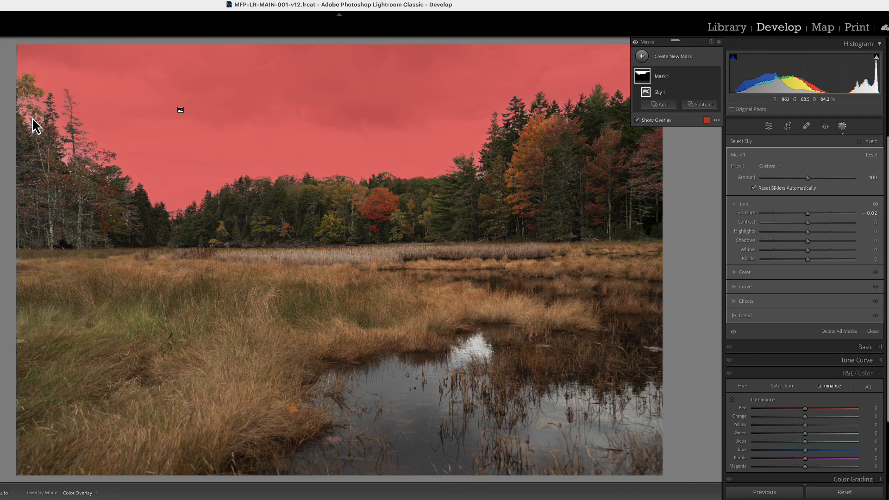
mouse_move(185, 203)
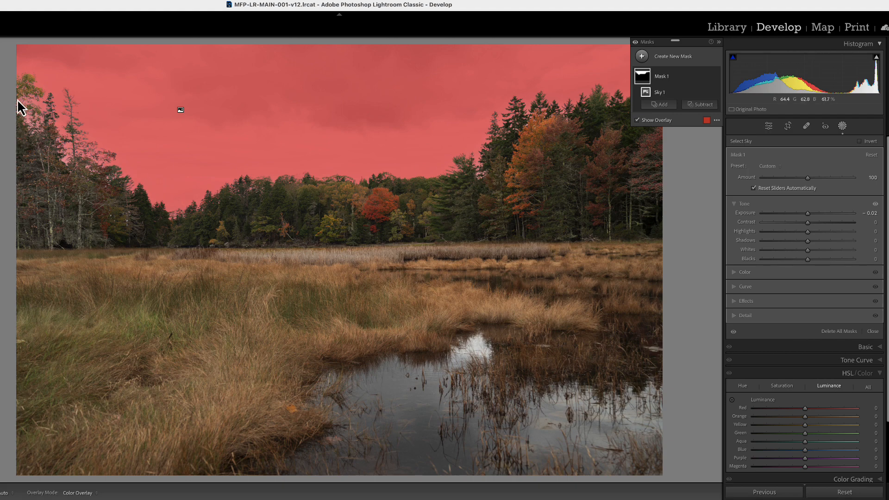
mouse_move(394, 190)
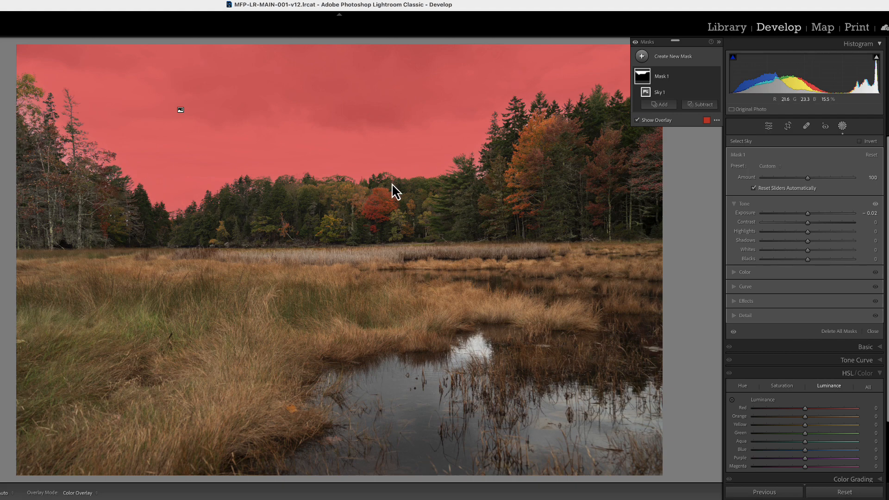
Step: Subtract a second Select Sky (Sky 2) from the mask, leaving only a horizon fringe
left_click(703, 104)
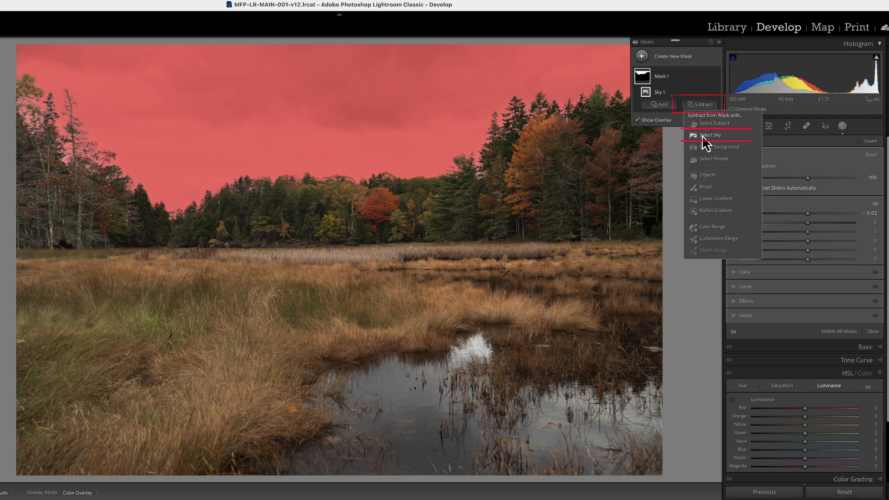
mouse_move(708, 135)
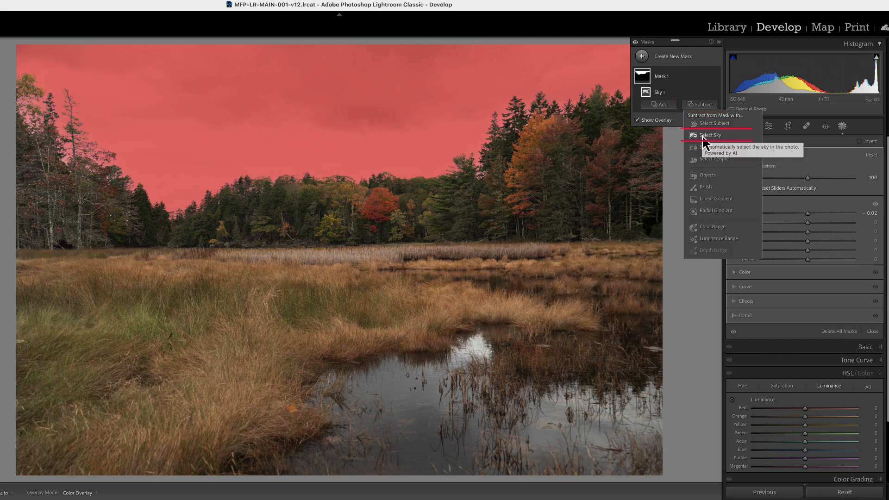
mouse_move(713, 141)
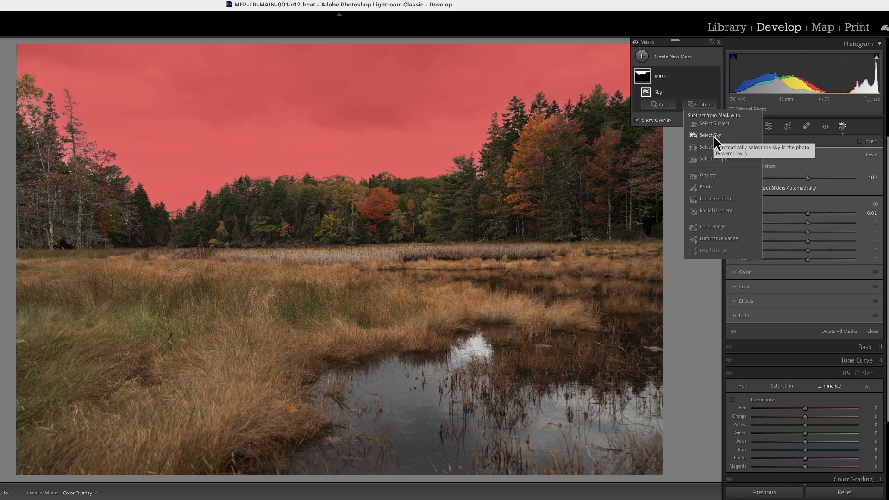
left_click(709, 135)
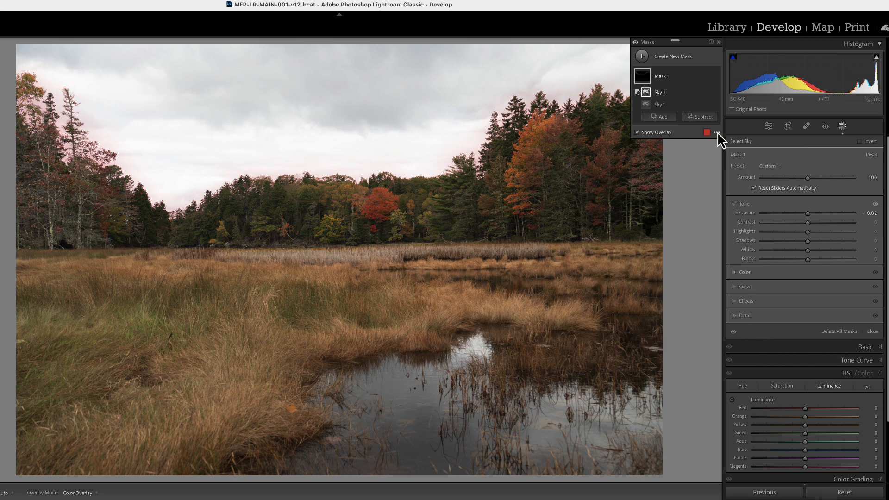
Step: Preview the subtracted mask, then set its overlay to Color Overlay
left_click(706, 133)
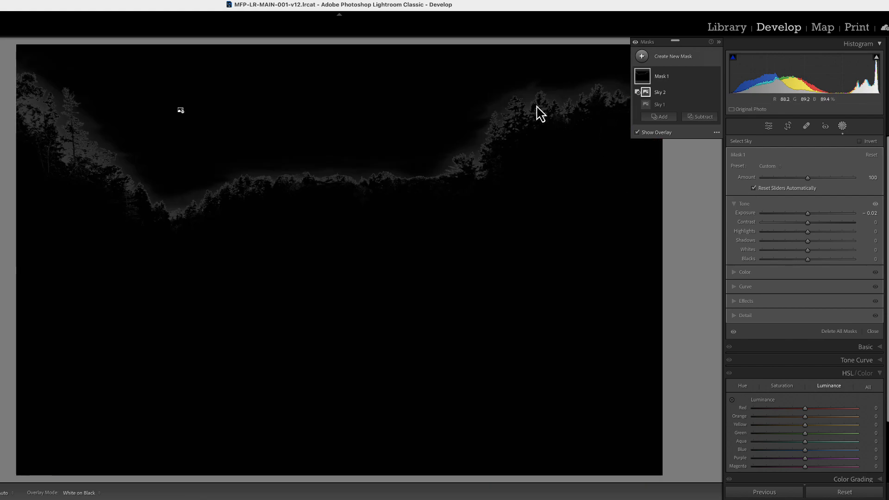
mouse_move(252, 205)
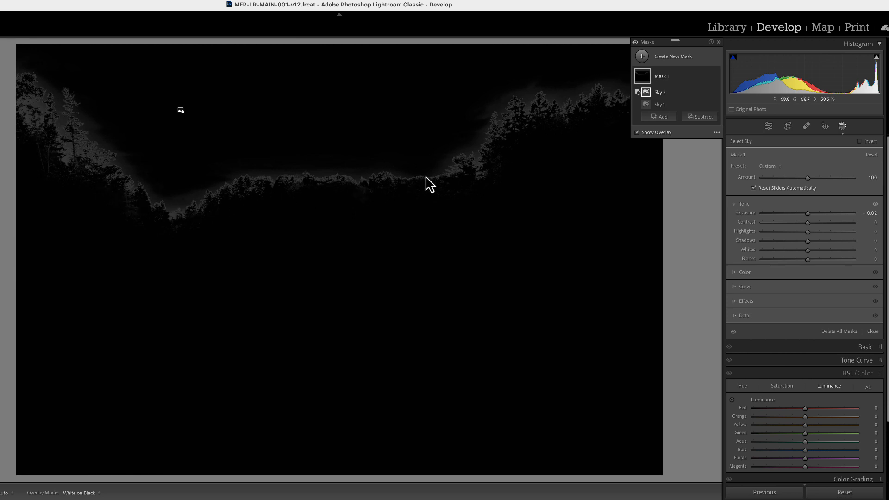
left_click(715, 133)
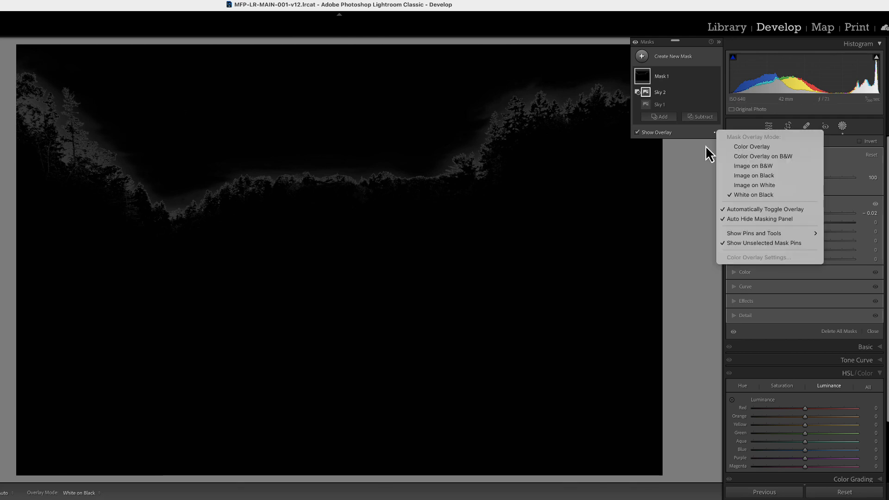
left_click(751, 146)
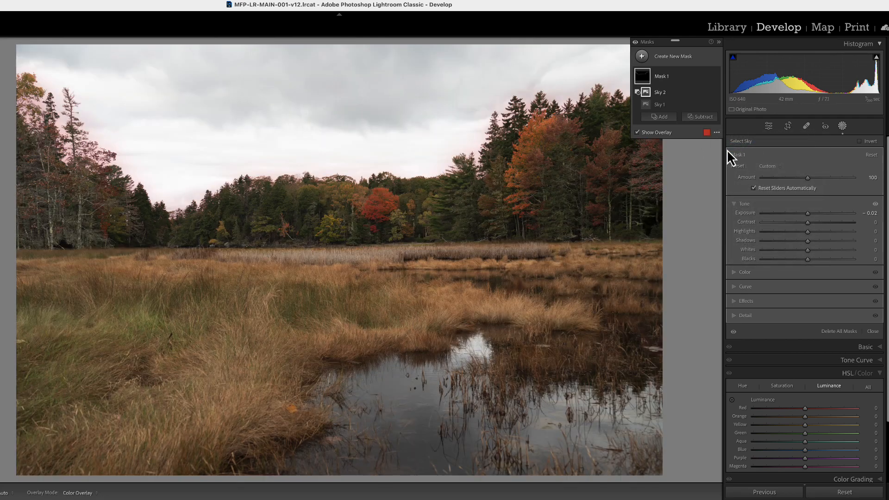
Step: Lower the mask's Exposure to about −1.58 to darken the horizon fringe
left_click_drag(808, 213, 801, 213)
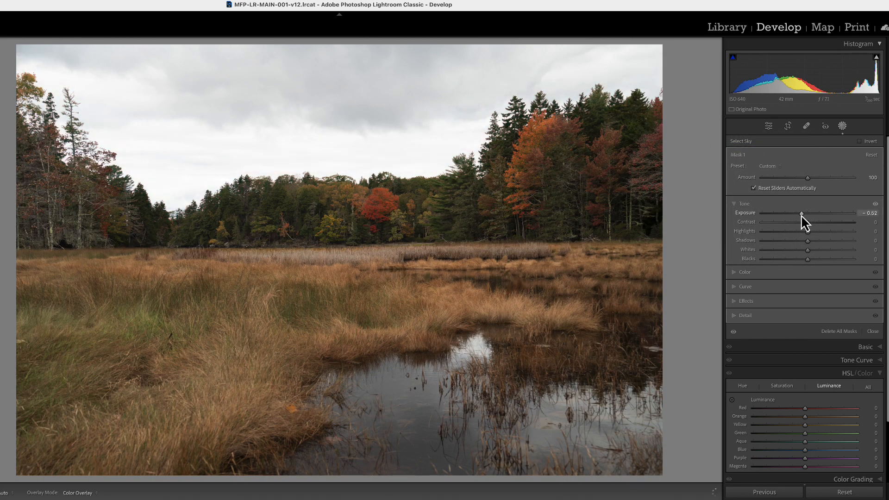
left_click_drag(799, 213, 788, 213)
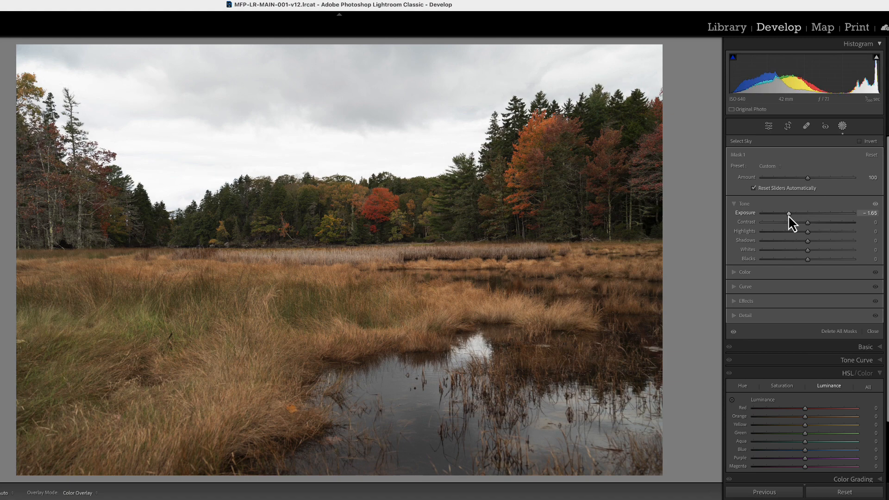
left_click_drag(787, 213, 791, 213)
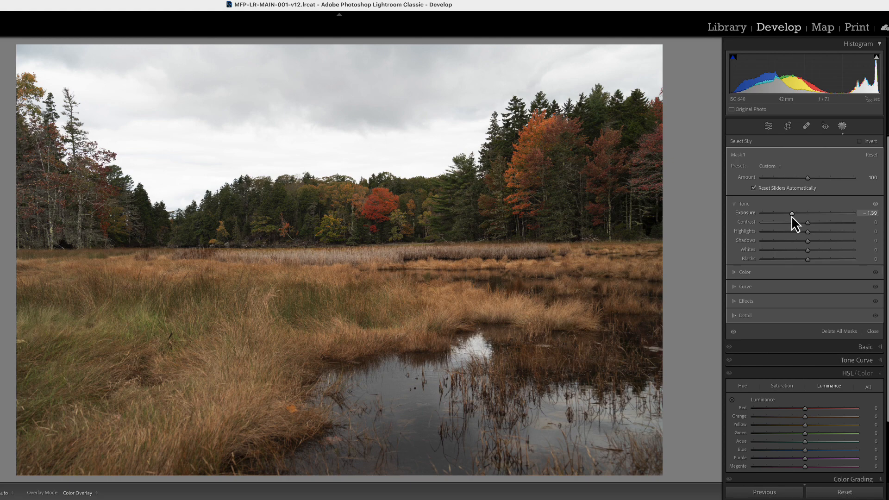
left_click_drag(809, 213, 799, 213)
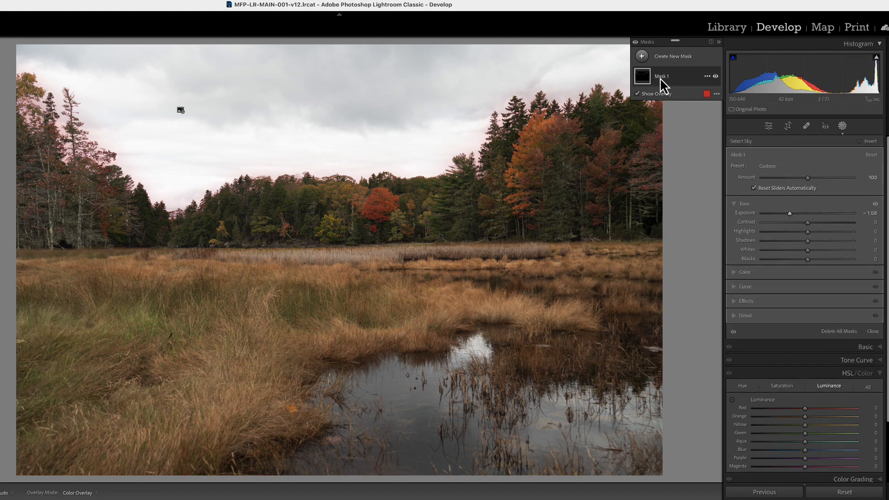
Step: Rename Mask 1 to 'Sky Cleanup' and confirm
double_click(661, 76)
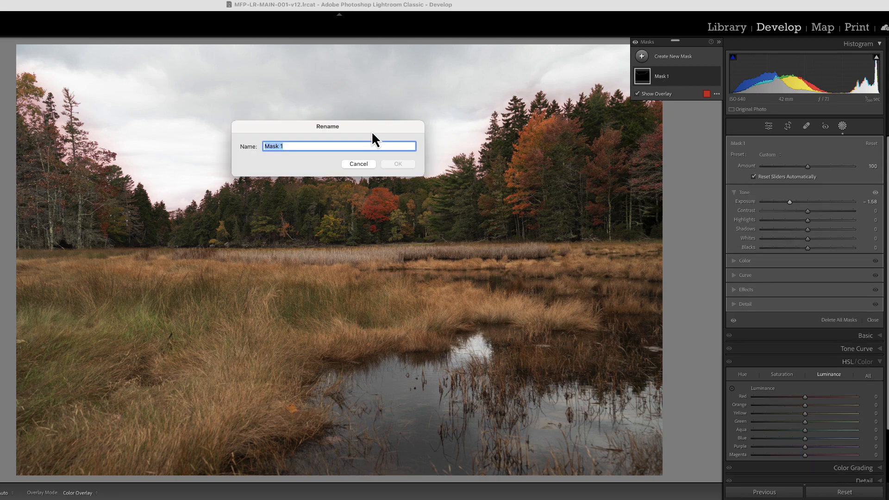
type("Sky C")
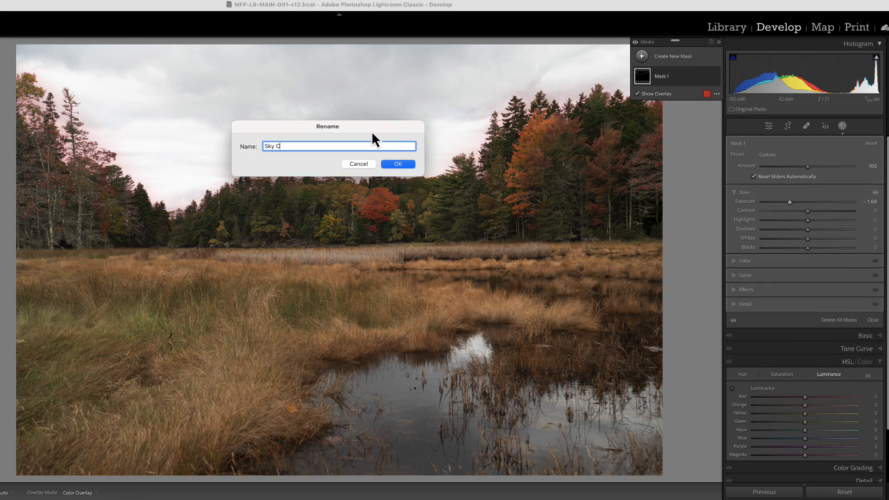
type("leanup")
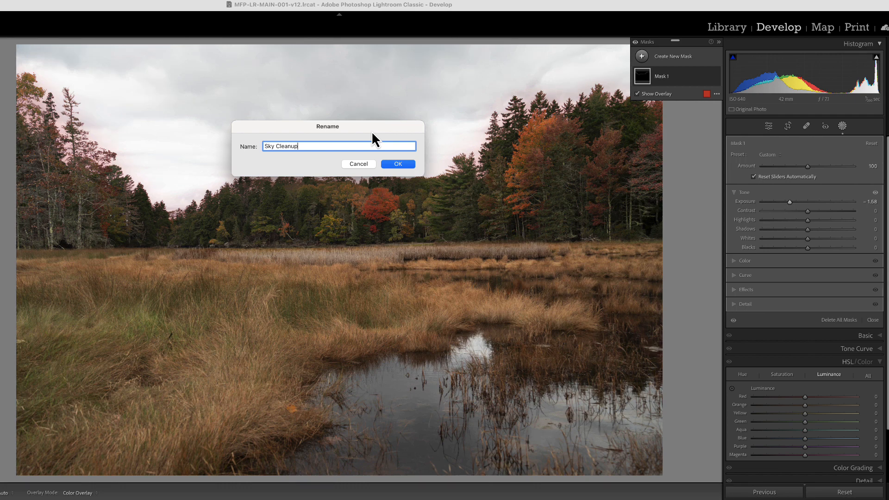
left_click(398, 164)
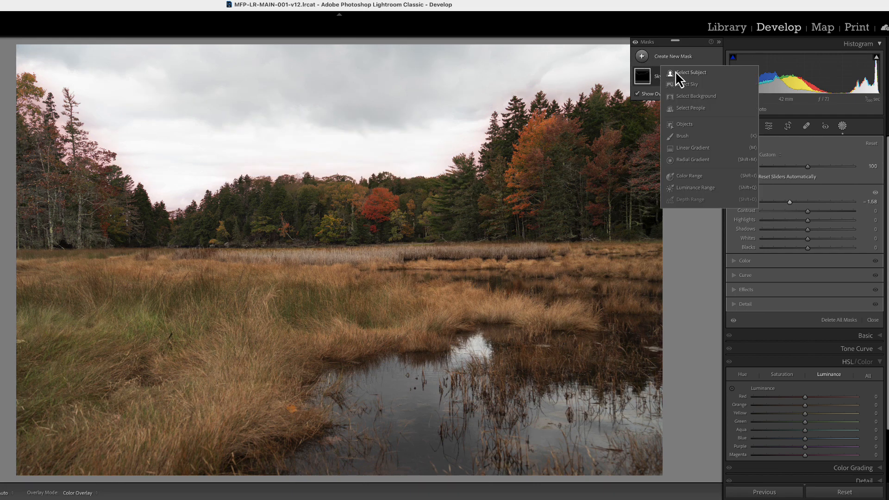
Step: Create a new Select Sky mask and rename it 'Sky'
left_click(683, 84)
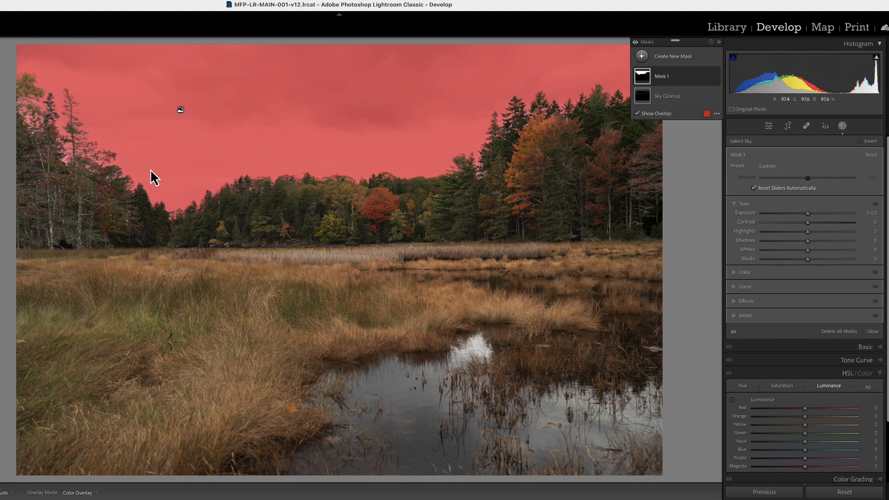
mouse_move(282, 148)
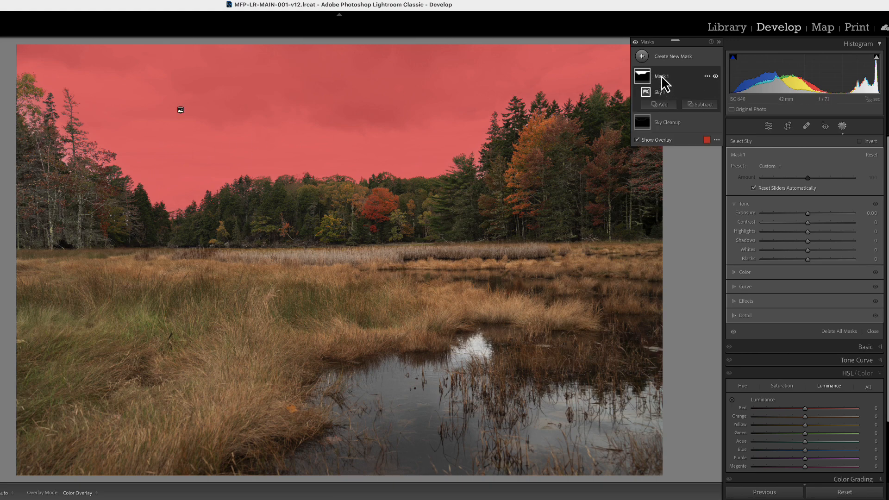
double_click(661, 77)
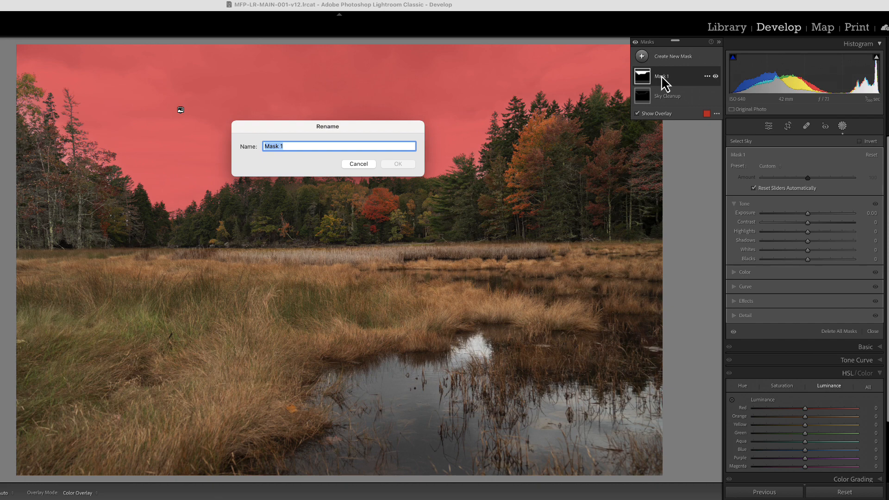
type("Sky")
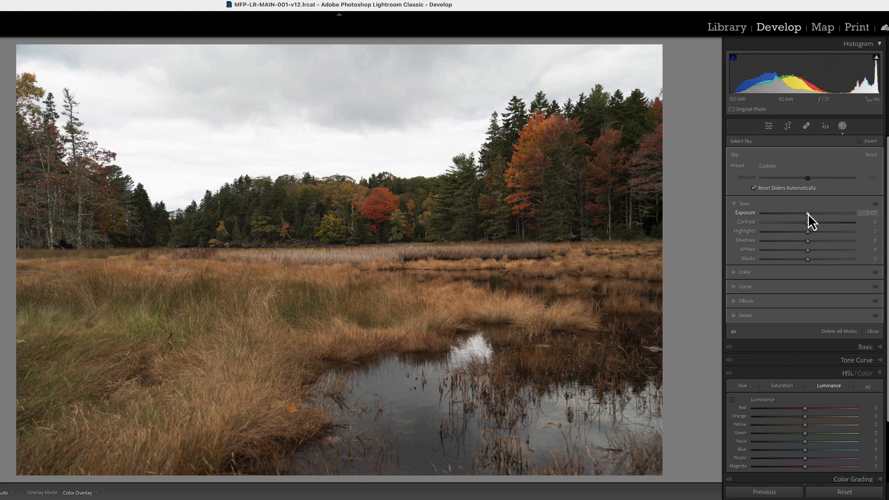
Step: Set the Sky mask to Exposure −1.11, Contrast 31, Highlights −17, Shadows 30, Whites 17, Texture 19, Clarity 34
left_click_drag(808, 213, 793, 213)
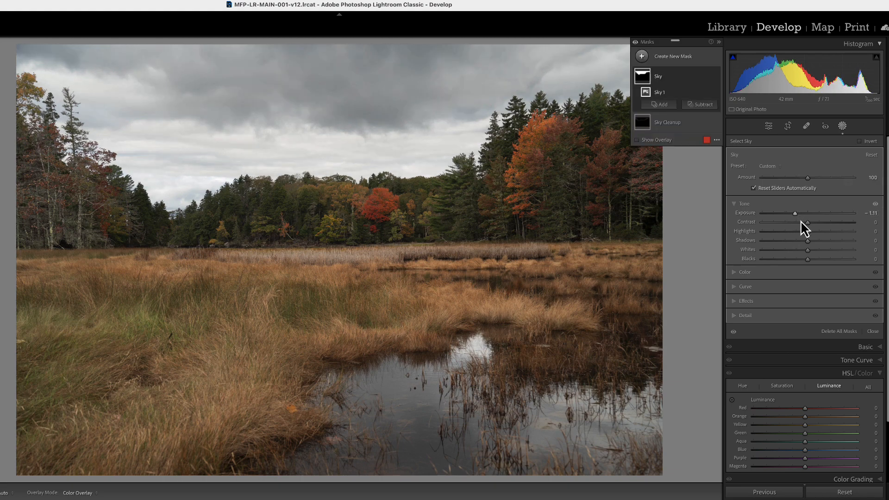
left_click_drag(808, 221, 823, 221)
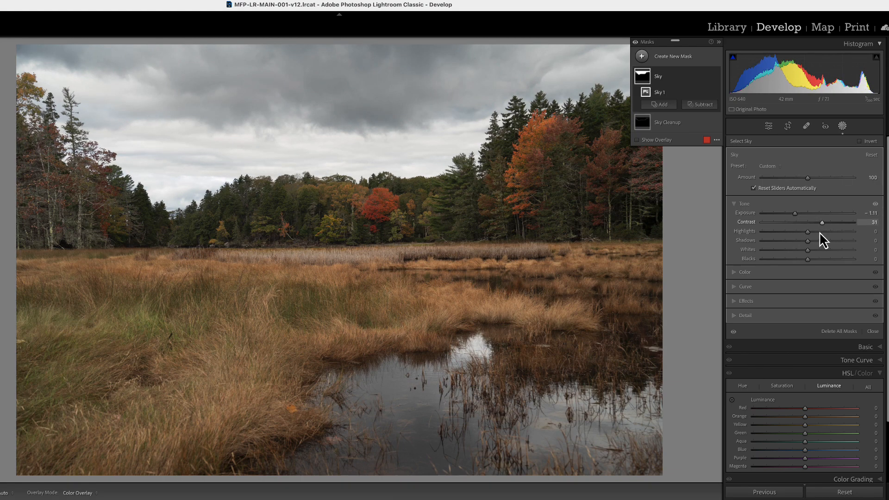
left_click_drag(822, 232, 799, 231)
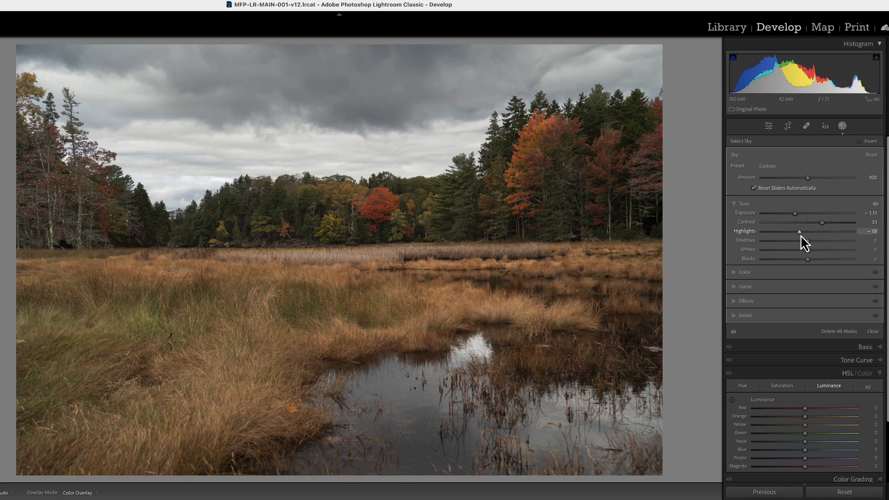
left_click_drag(805, 240, 825, 239)
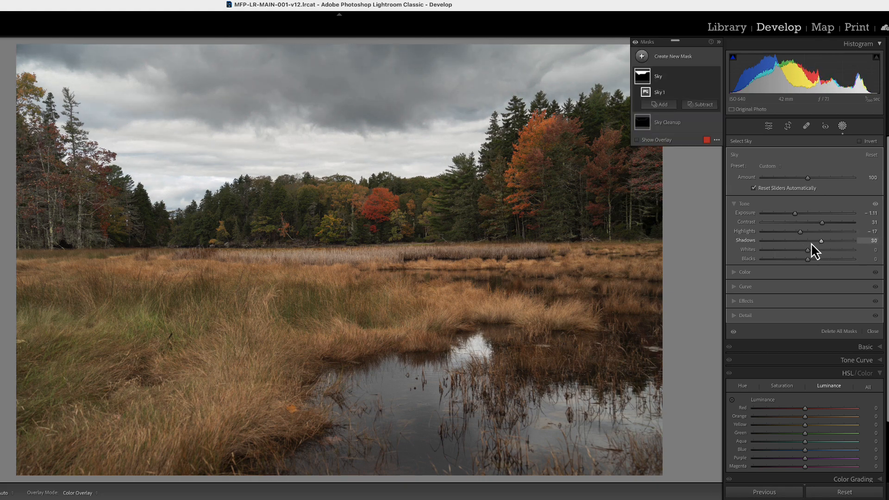
left_click_drag(799, 249, 814, 249)
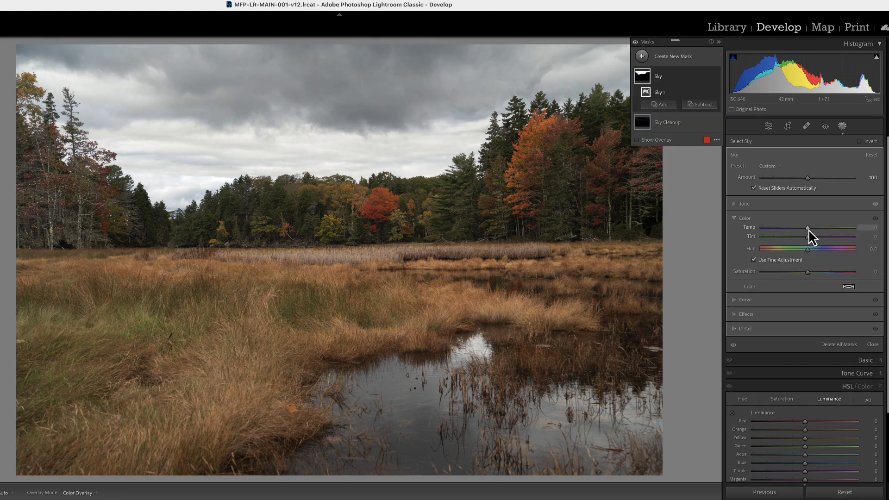
left_click_drag(809, 226, 803, 227)
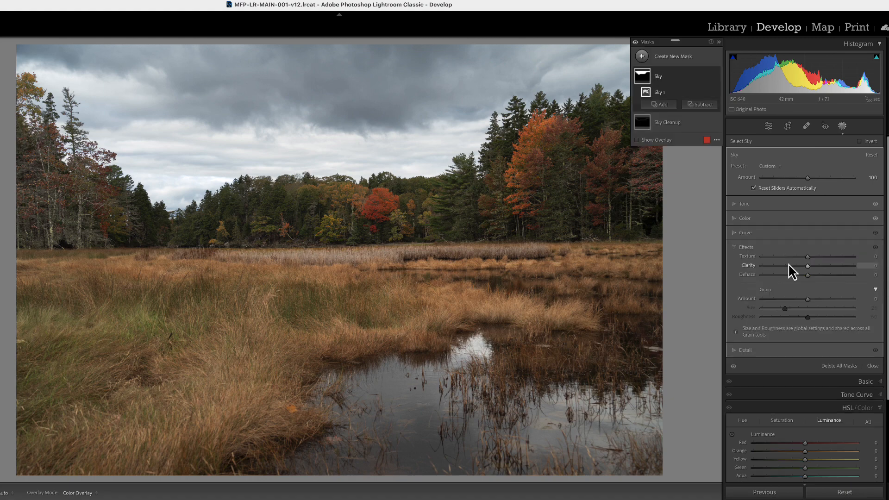
left_click_drag(807, 265, 826, 266)
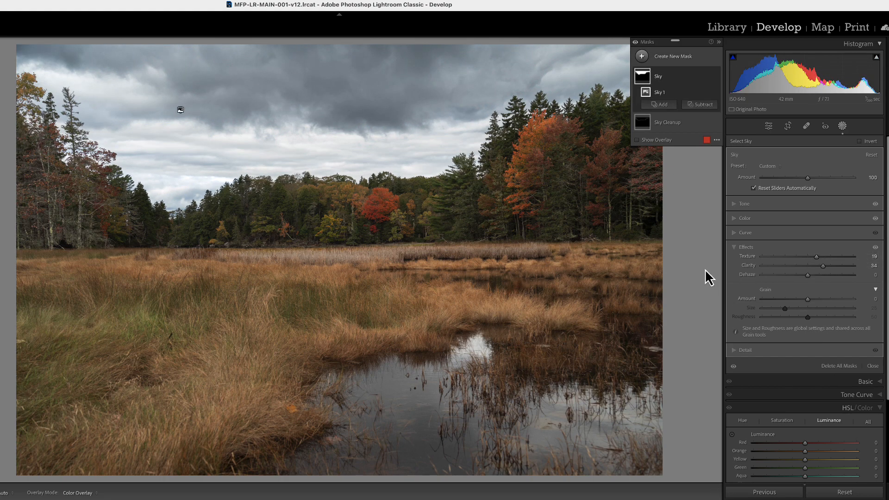
mouse_move(793, 211)
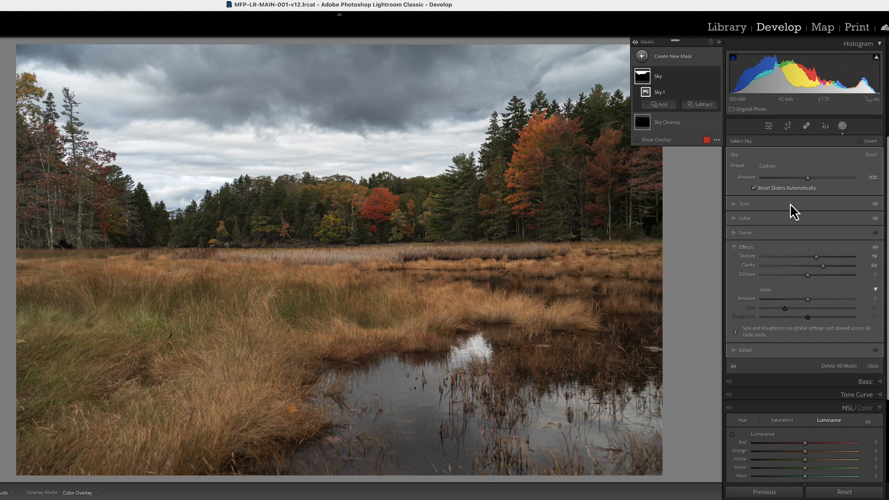
Step: Push the Sky Cleanup mask's Exposure down to about −3.16 to kill the horizon glow
left_click(744, 203)
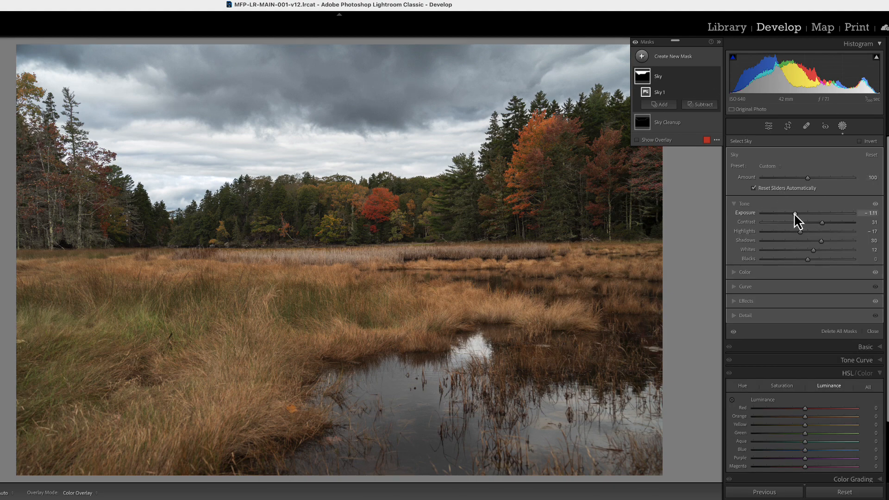
left_click_drag(794, 213, 768, 213)
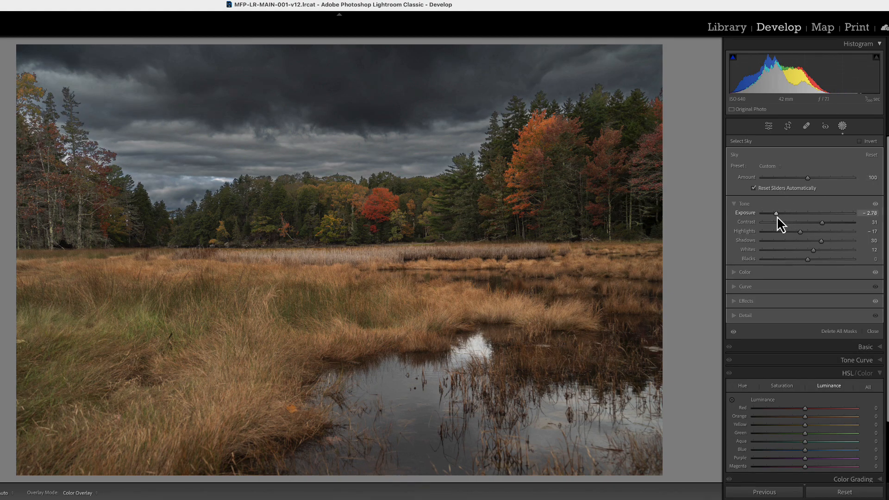
left_click_drag(768, 213, 779, 213)
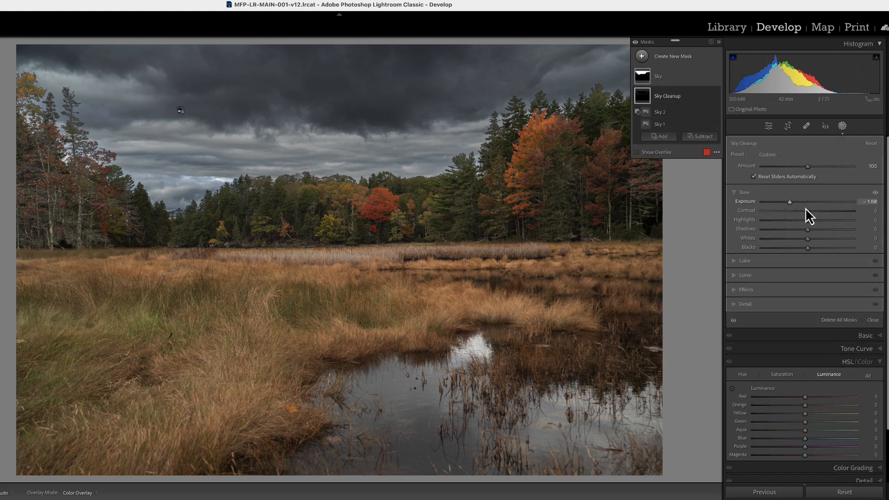
left_click_drag(807, 202, 779, 202)
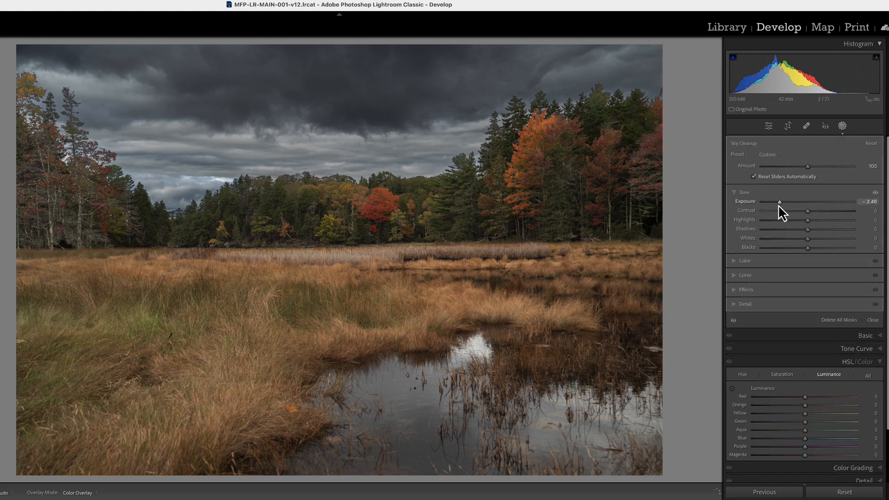
left_click_drag(779, 201, 768, 201)
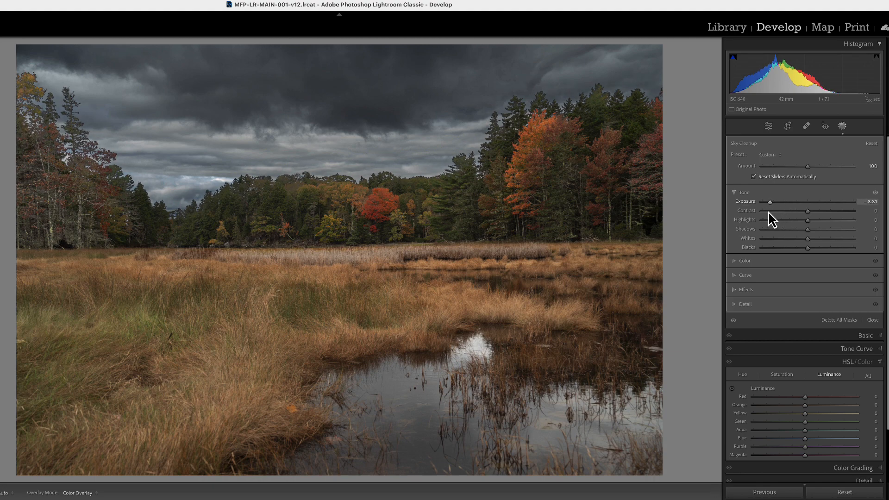
left_click_drag(771, 202, 775, 202)
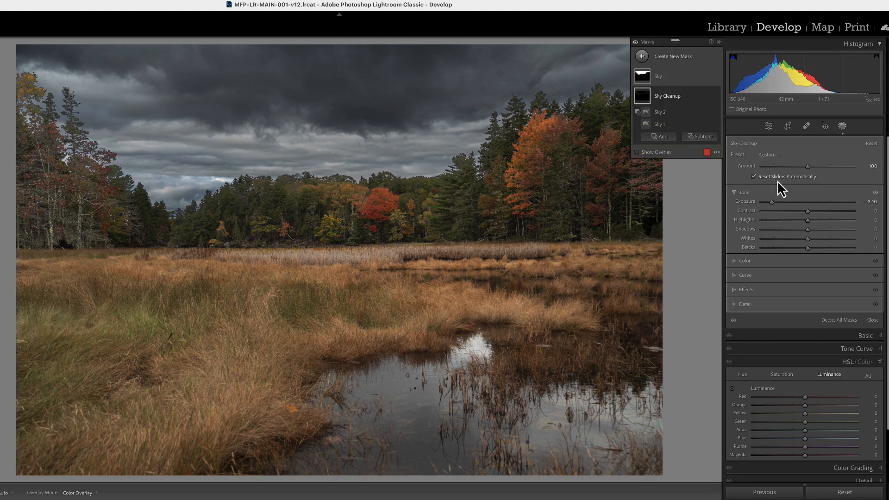
Step: Select the Sky mask and raise its Exposure from -2.47 to about -0.96 to lighten the clouds
left_click(657, 76)
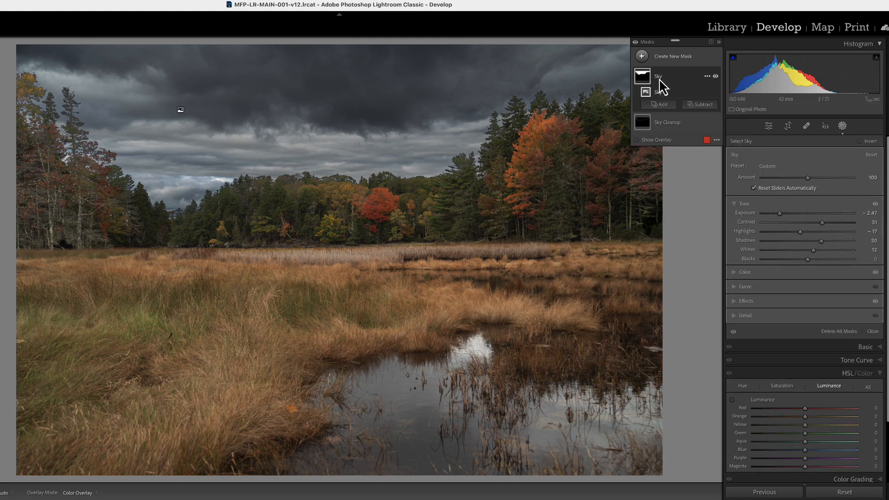
left_click_drag(780, 213, 785, 213)
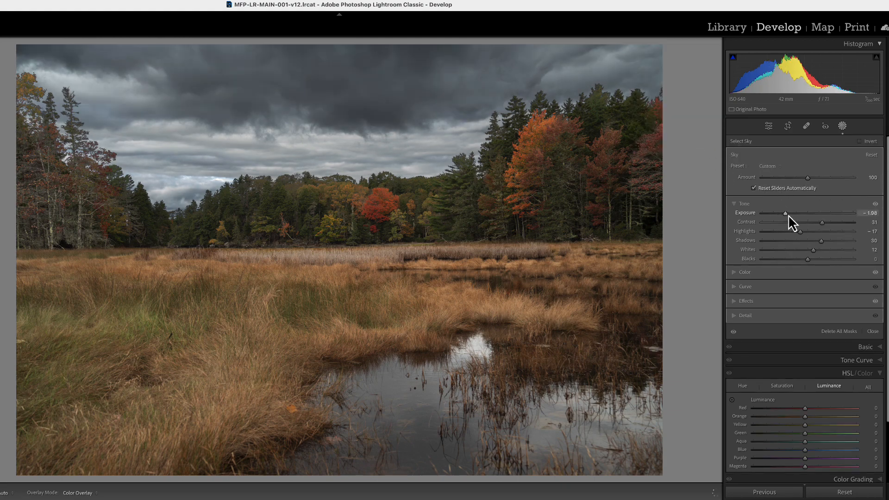
left_click_drag(785, 213, 792, 213)
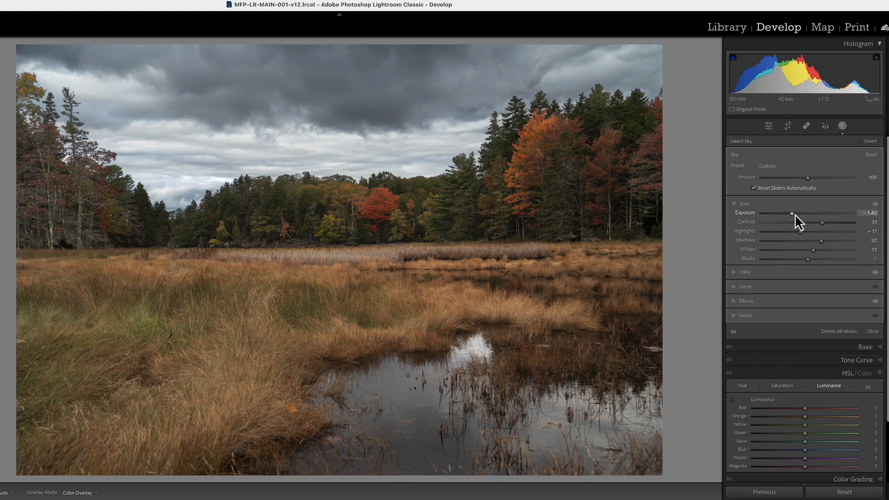
left_click_drag(793, 213, 796, 213)
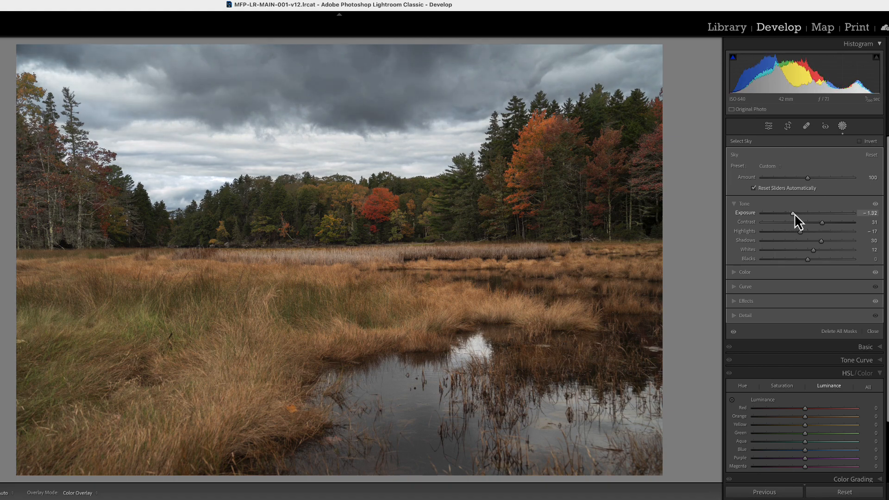
left_click_drag(792, 212, 796, 213)
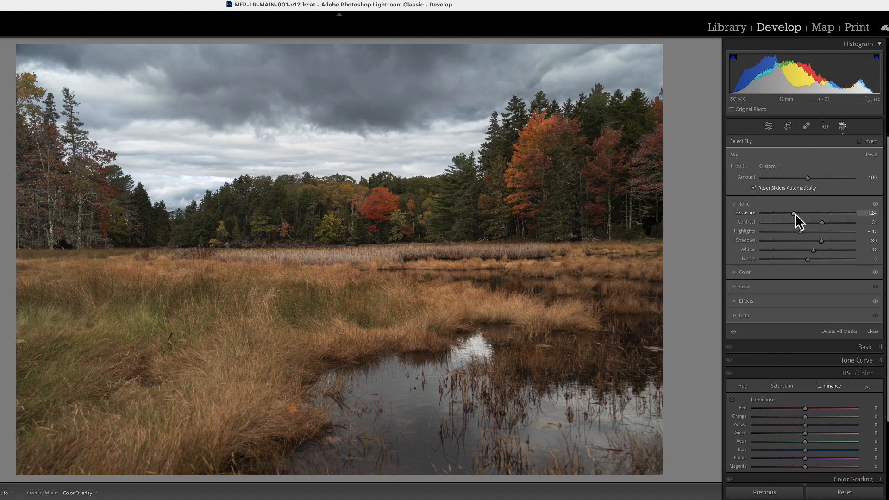
left_click_drag(794, 213, 794, 213)
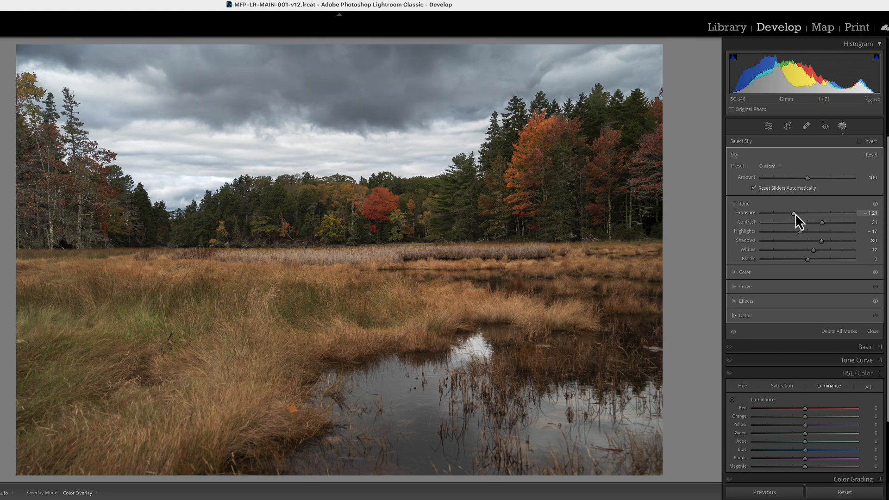
left_click_drag(794, 213, 799, 213)
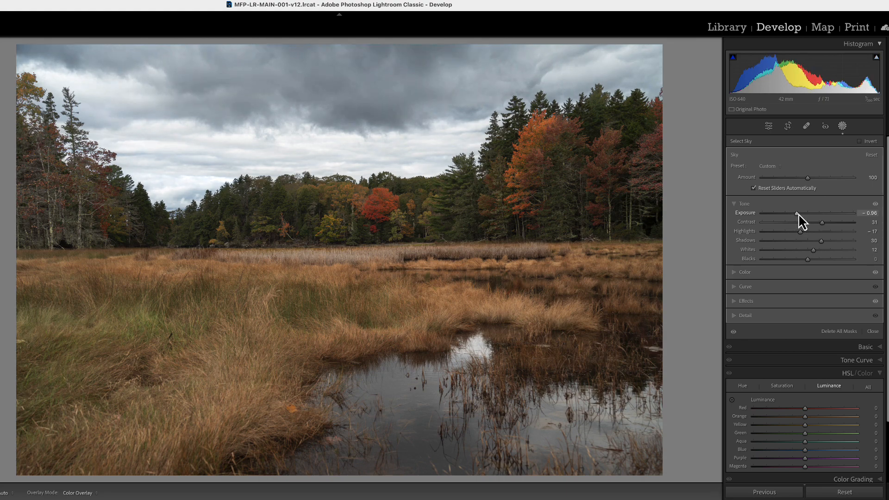
left_click_drag(796, 213, 793, 213)
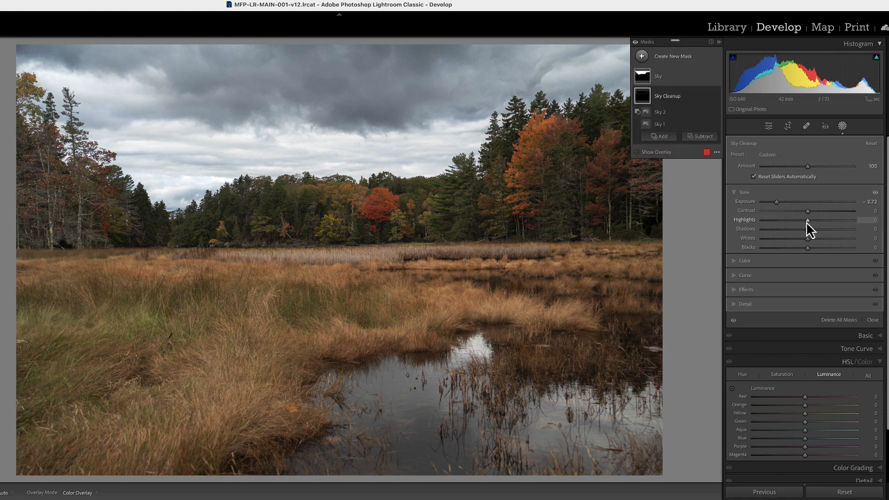
Step: On the Sky Cleanup mask, lower Shadows to -24 and raise Contrast to 15
left_click_drag(823, 229, 796, 229)
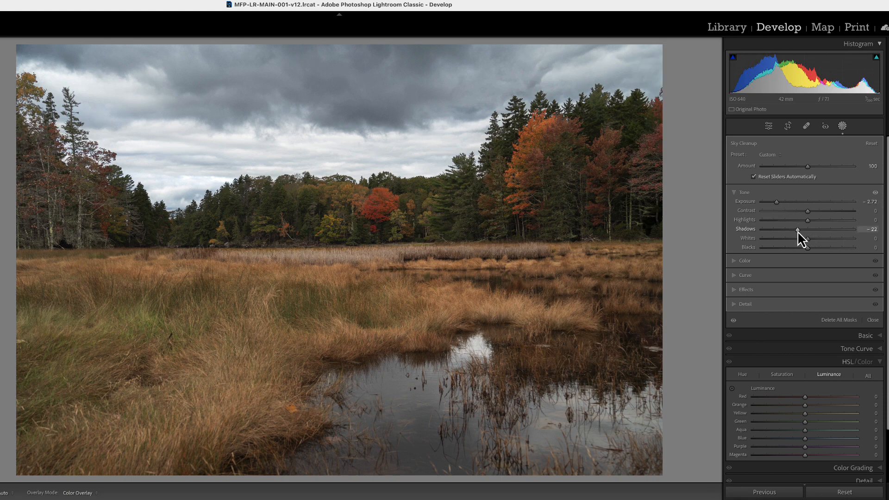
left_click_drag(823, 210, 814, 210)
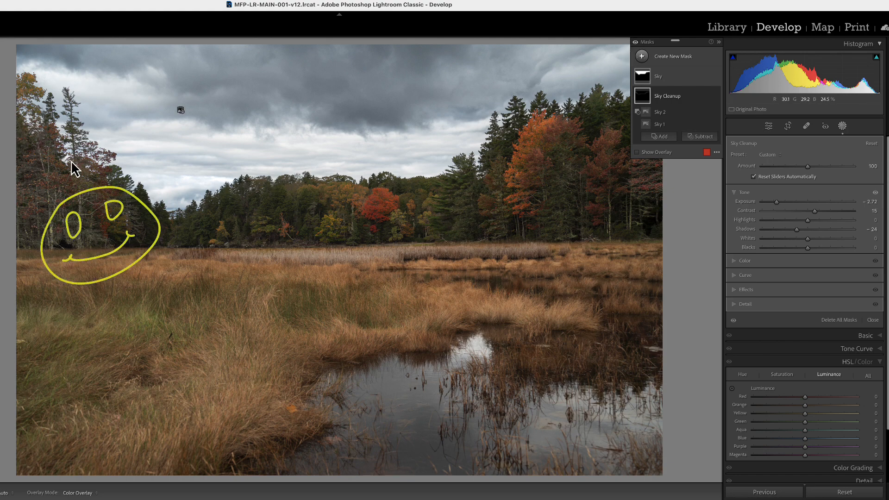
mouse_move(336, 174)
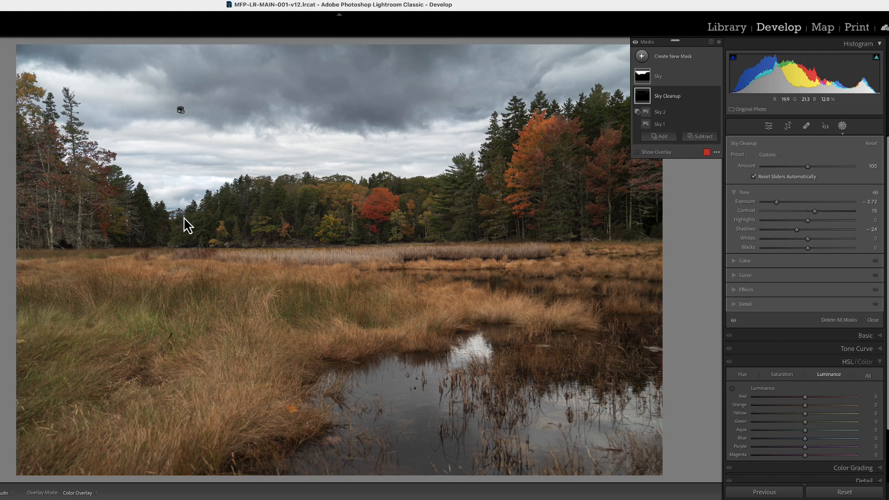
mouse_move(69, 168)
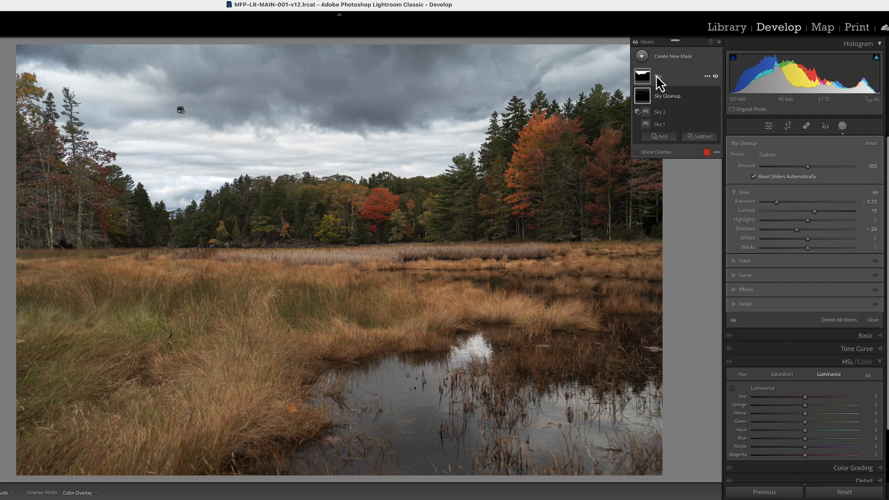
Step: Duplicate and invert the Sky mask for the foreground, with Exposure -0.09 and Contrast -19
double_click(658, 77)
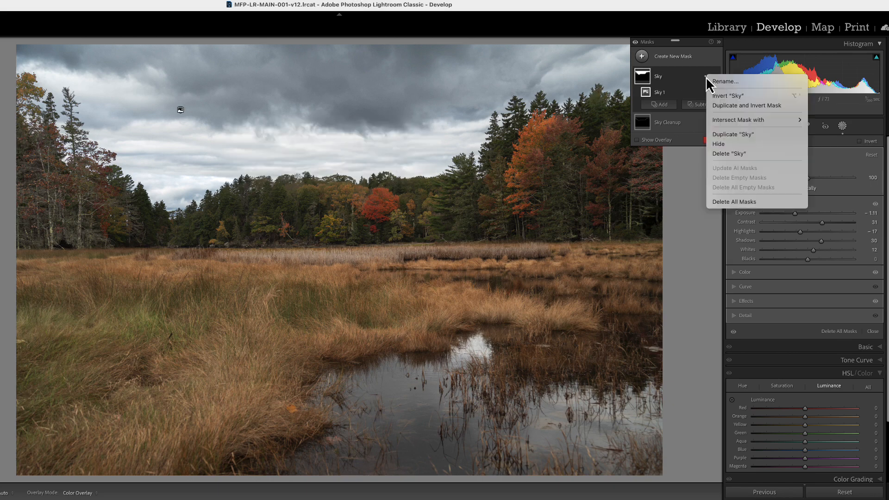
mouse_move(731, 107)
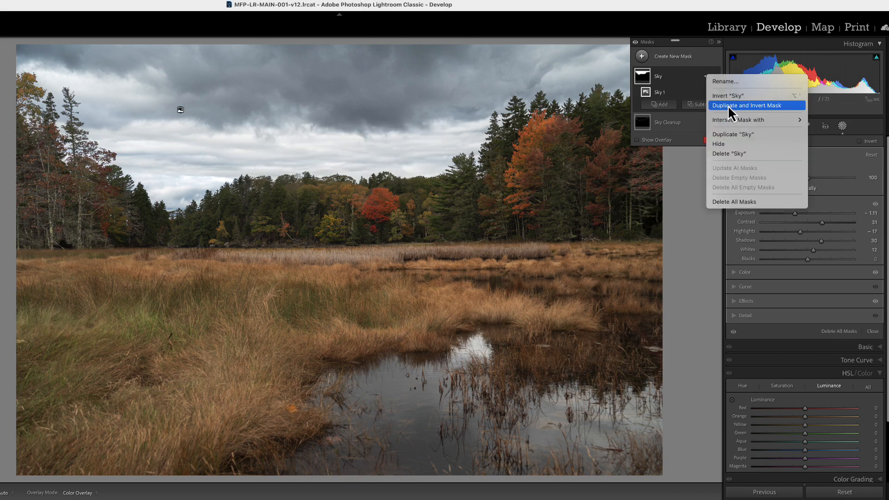
left_click(749, 106)
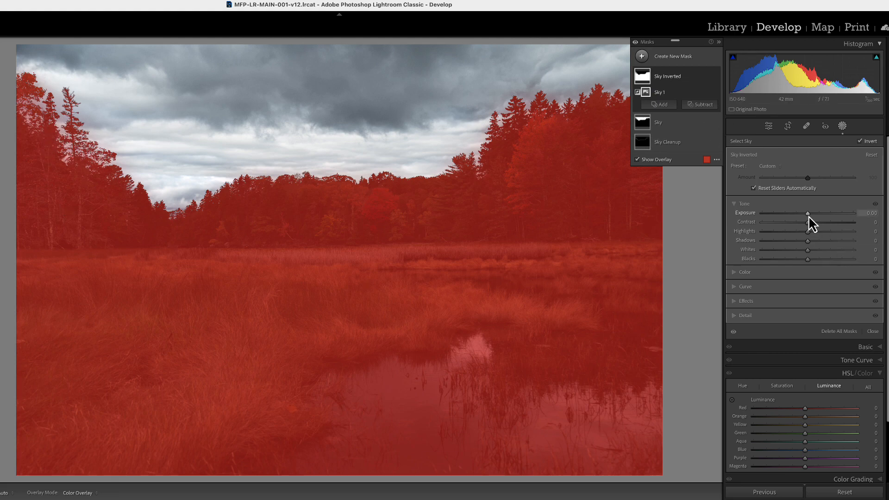
left_click_drag(792, 213, 815, 212)
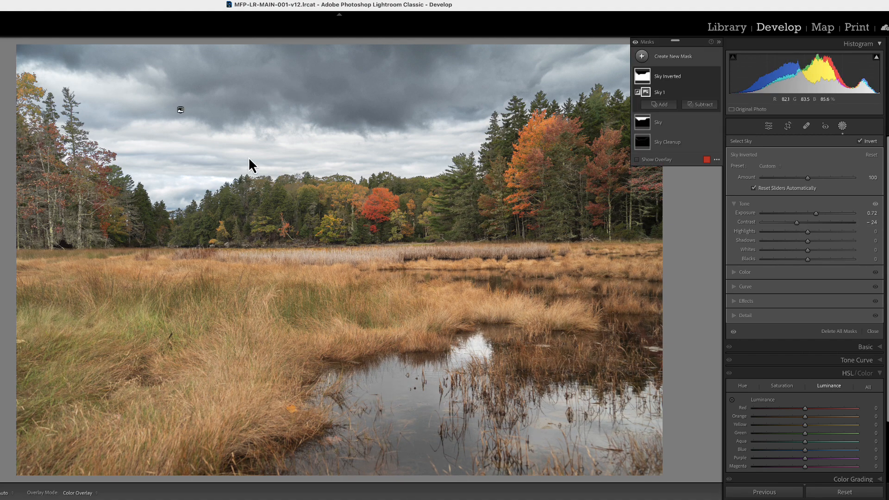
mouse_move(278, 113)
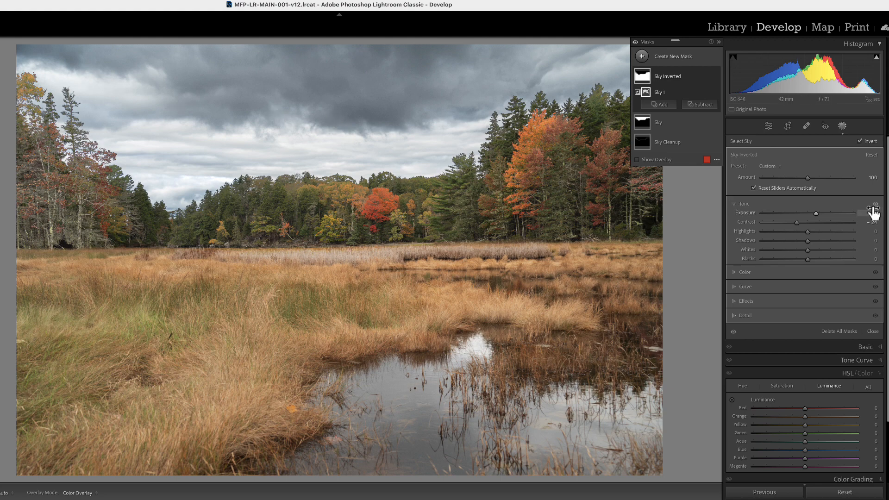
left_click_drag(833, 221, 796, 221)
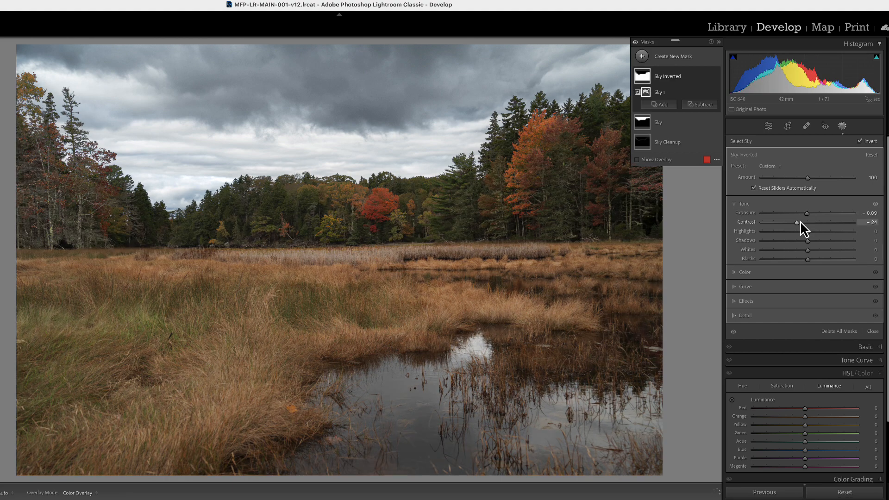
left_click_drag(797, 222, 808, 222)
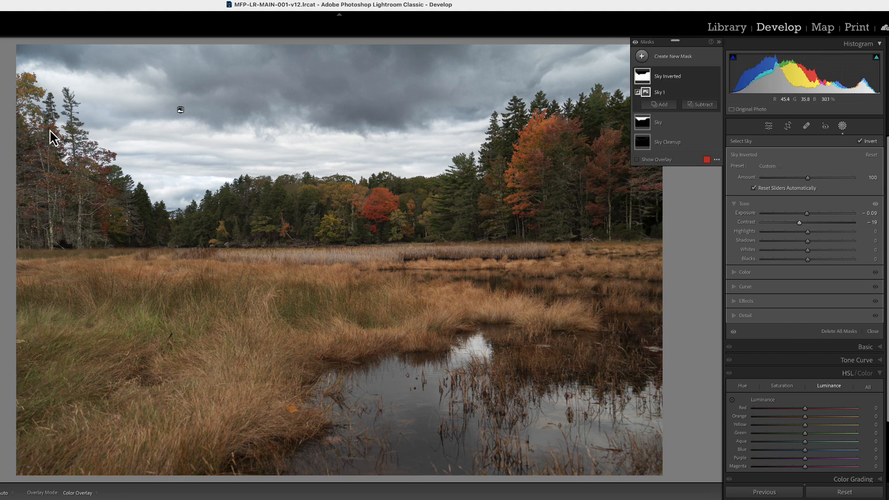
mouse_move(414, 96)
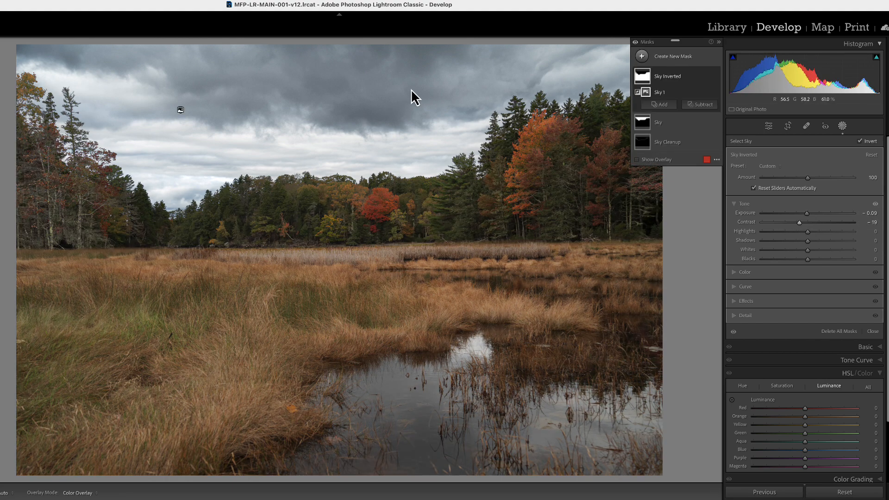